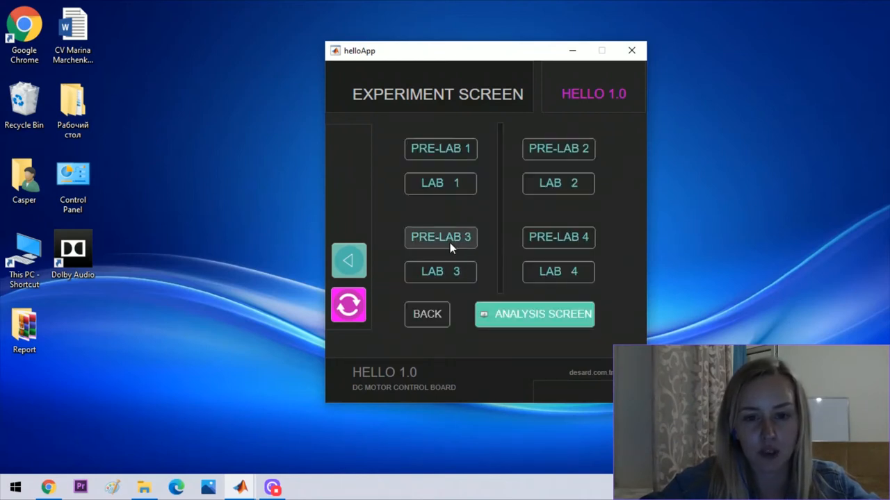
- Open Pre-Lab 3's Model 1 from helloApp and dismiss the opening message
left_click(441, 237)
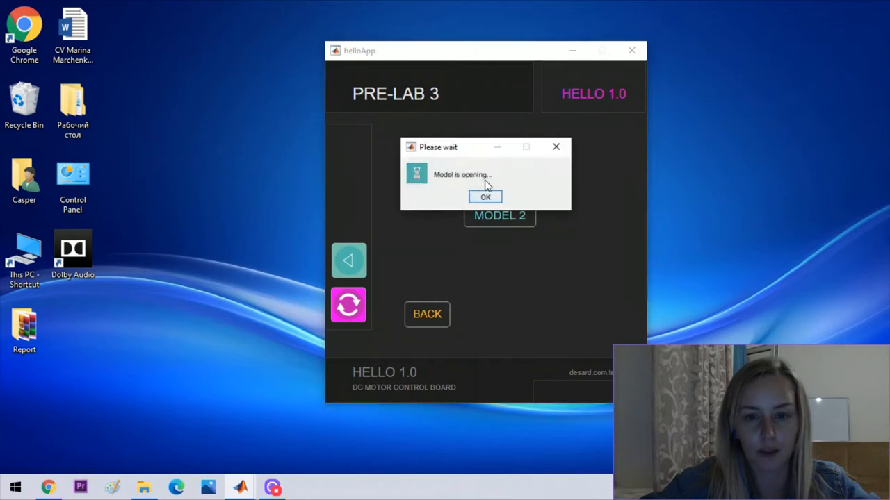
left_click(485, 197)
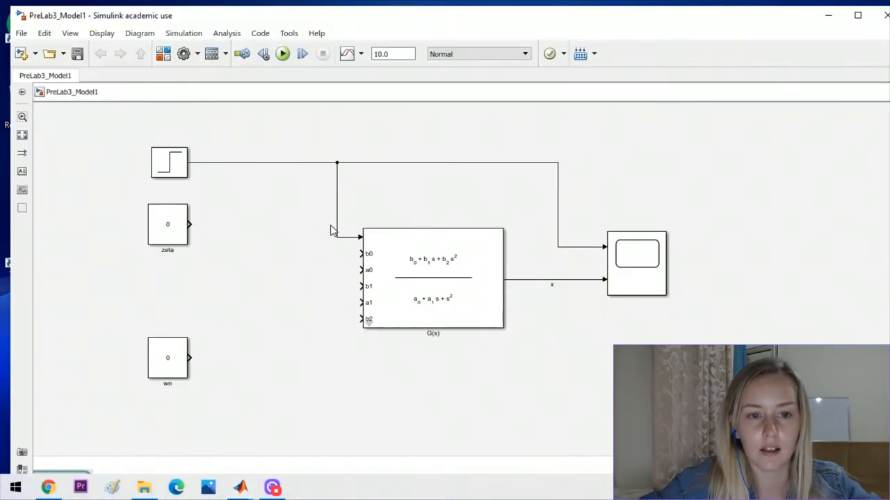
left_click(431, 278)
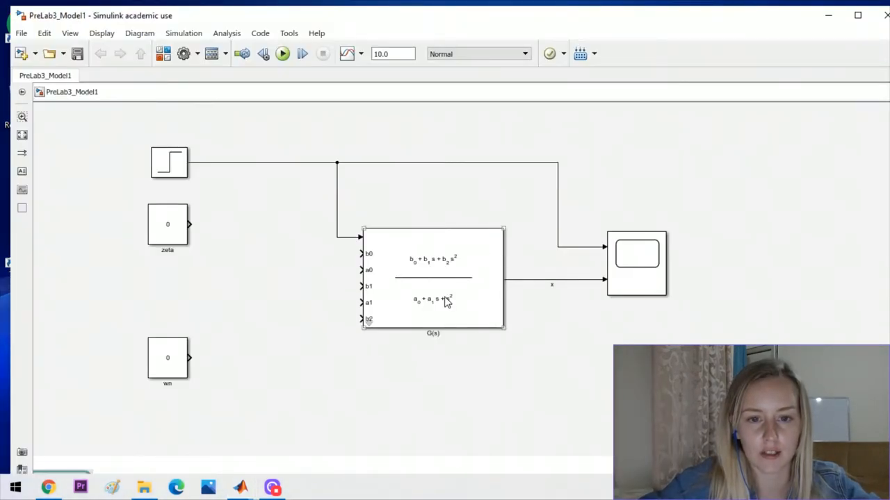
mouse_move(350, 282)
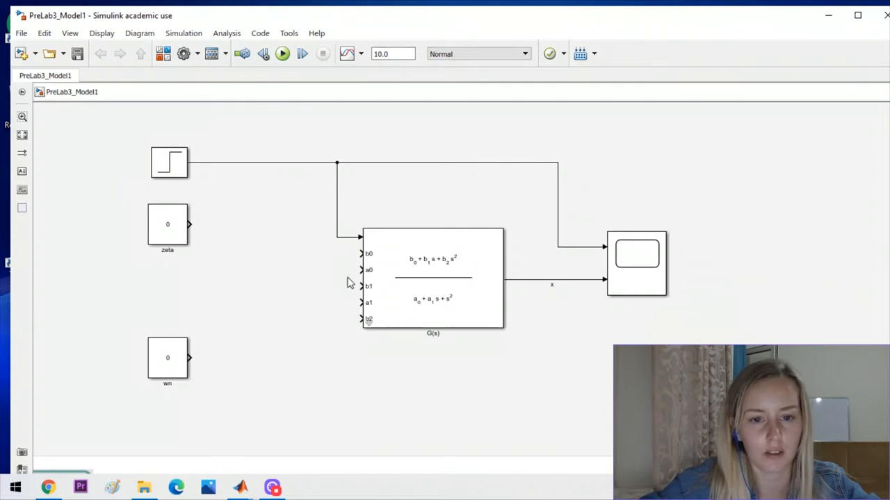
left_click(166, 223)
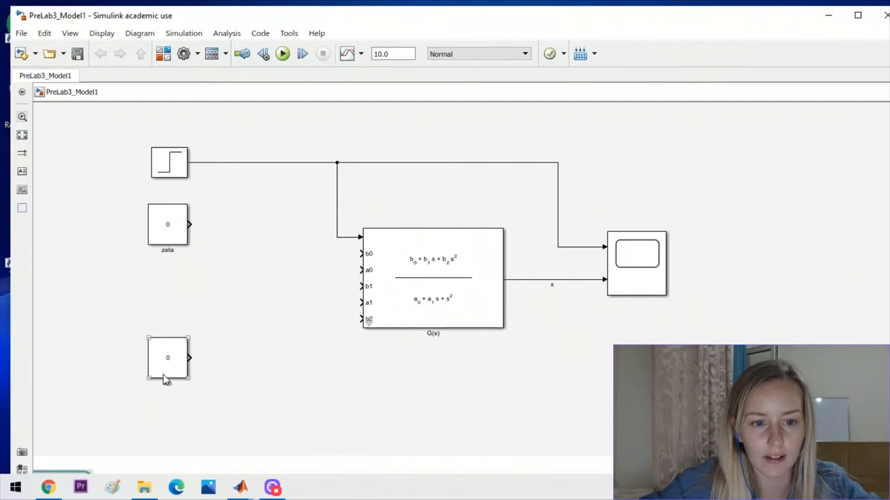
mouse_move(171, 382)
type("wn")
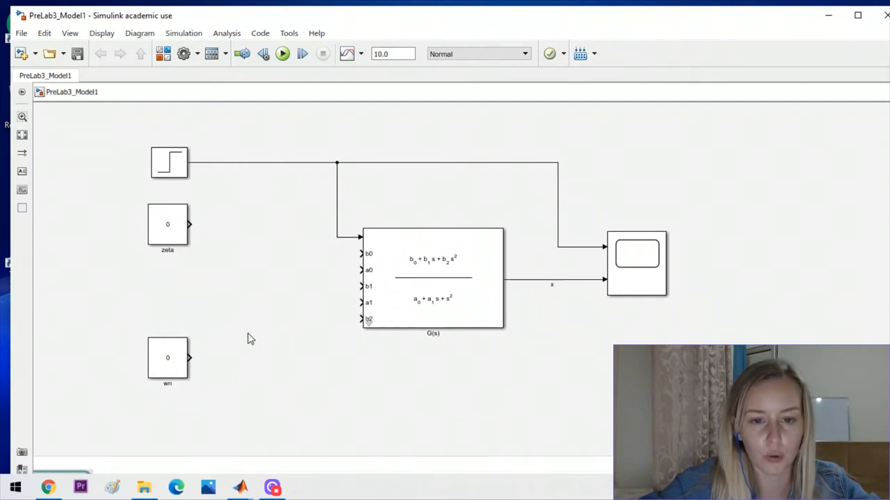
left_click(432, 278)
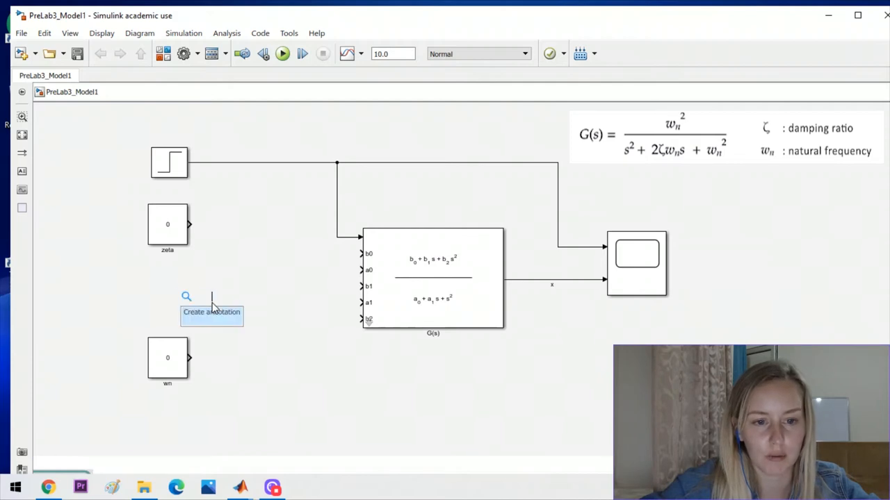
- Search 'squ' and insert a Square block into the diagram
type("squ")
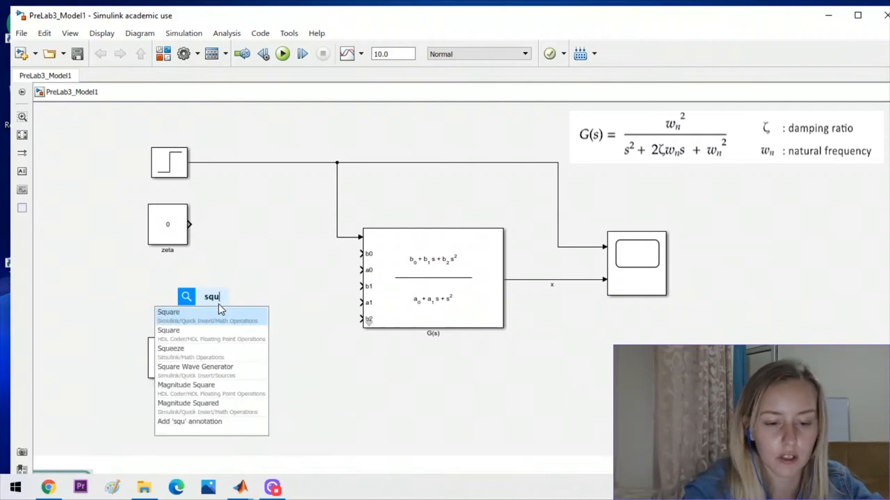
left_click(168, 311)
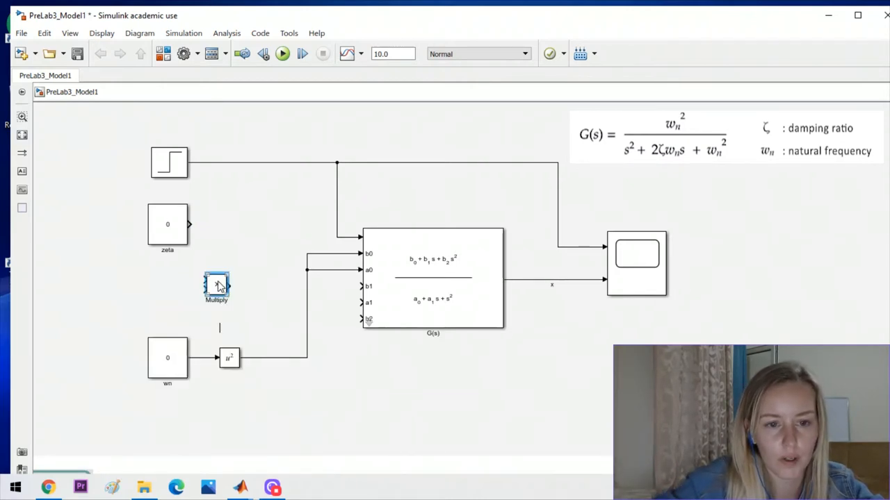
- Give the Multiply block 3 inputs, add a constant 2, and wire wn into it
double_click(216, 284)
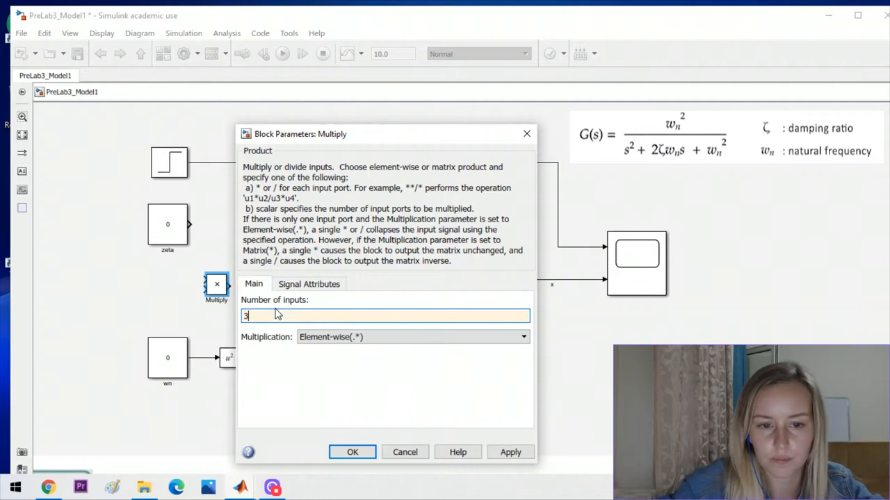
left_click(352, 452)
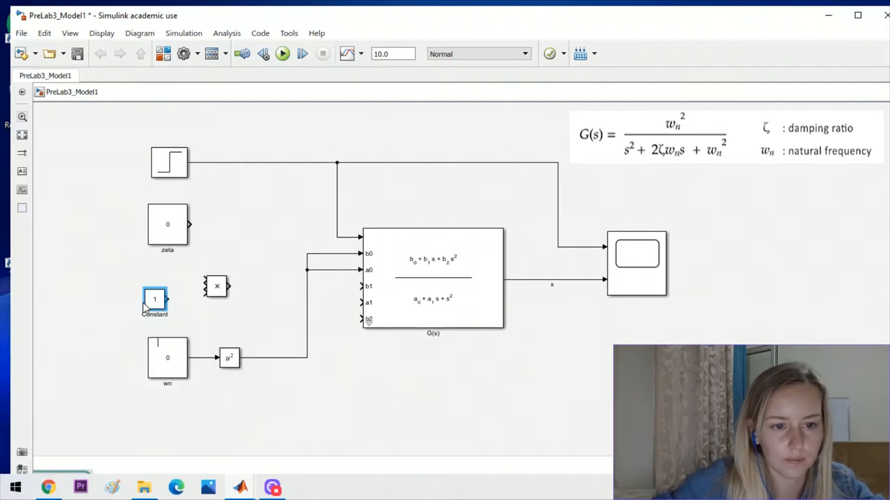
double_click(154, 298)
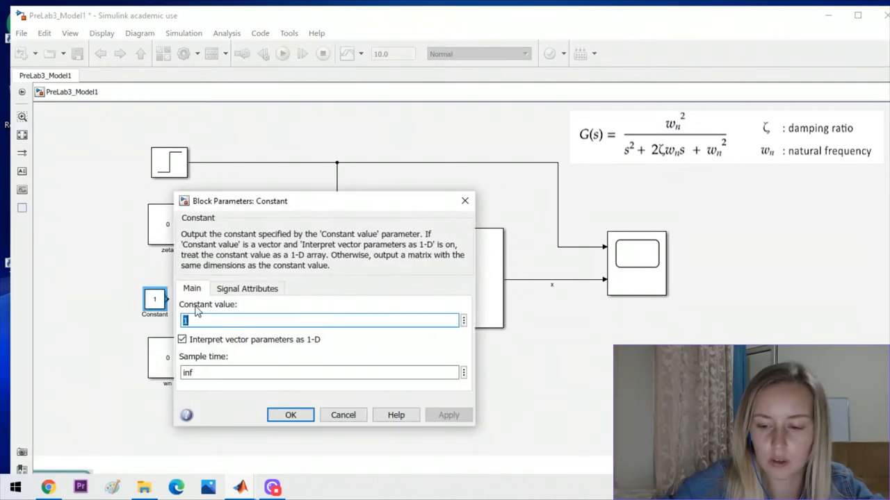
left_click(291, 415)
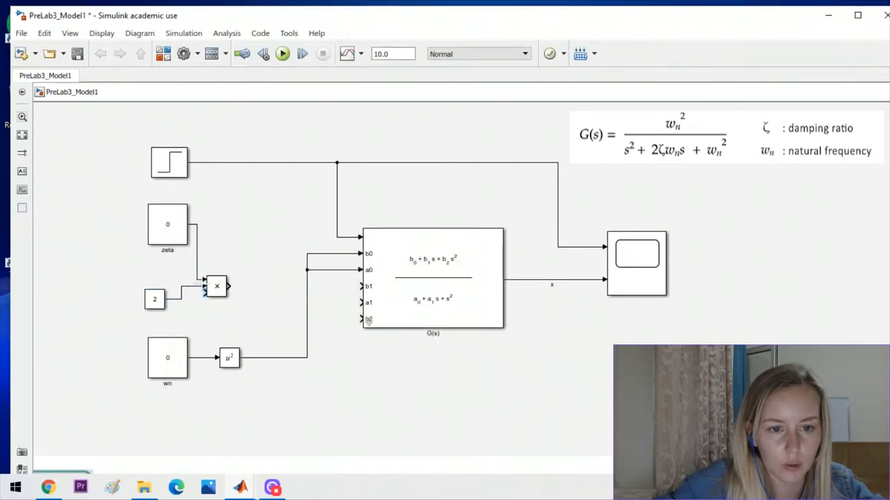
left_click_drag(205, 286, 204, 356)
type("consta")
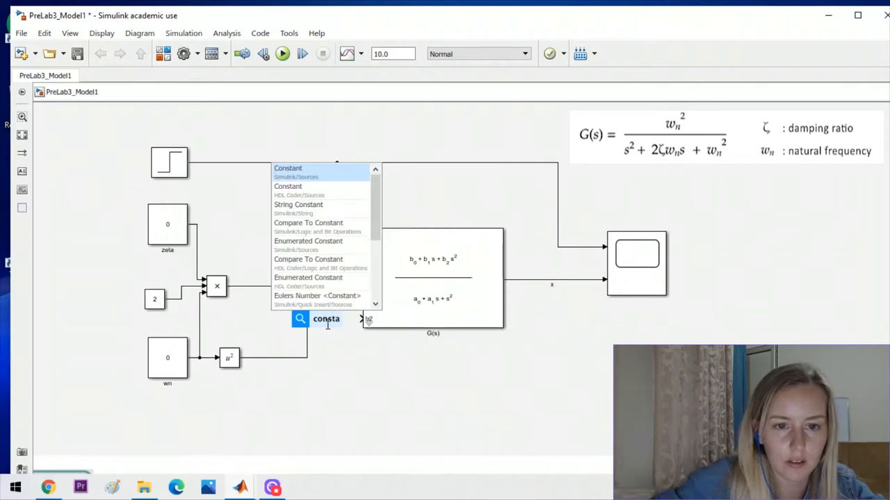
- Insert a Constant block and set its value to 0
left_click(287, 169)
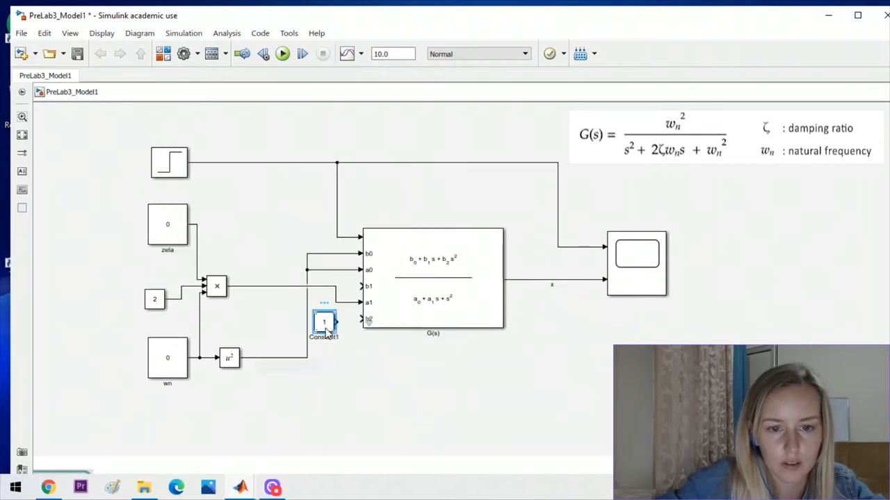
double_click(323, 321)
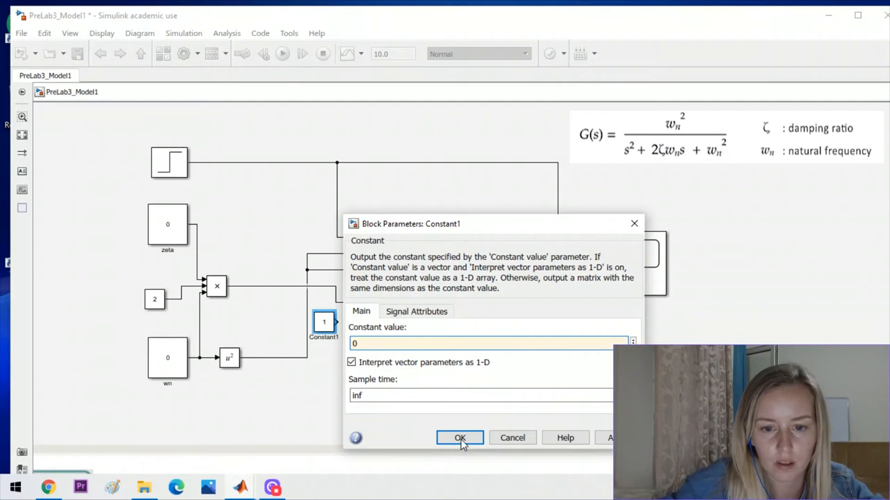
left_click(459, 438)
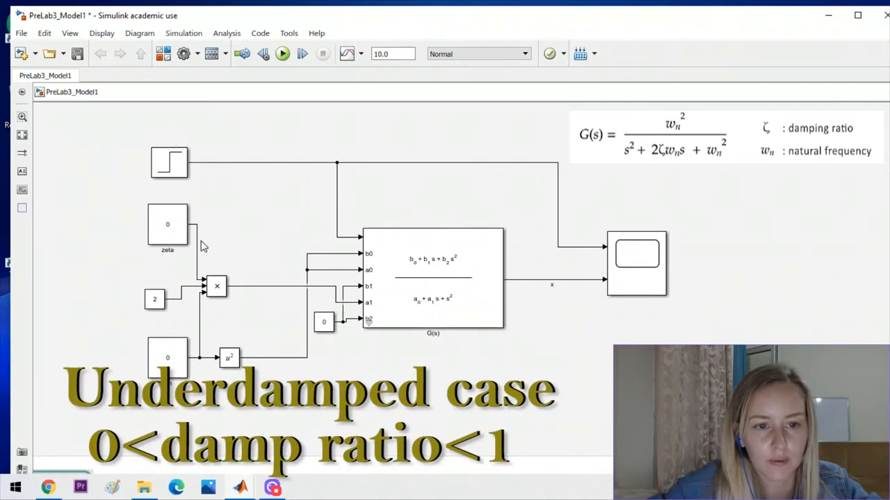
- Set the zeta constant to 1/3 and the wn constant to 3
double_click(167, 224)
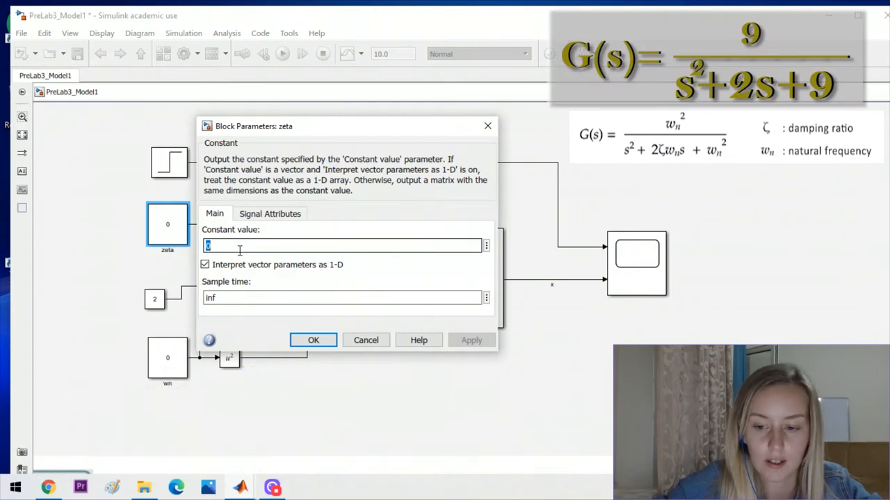
type("1/3")
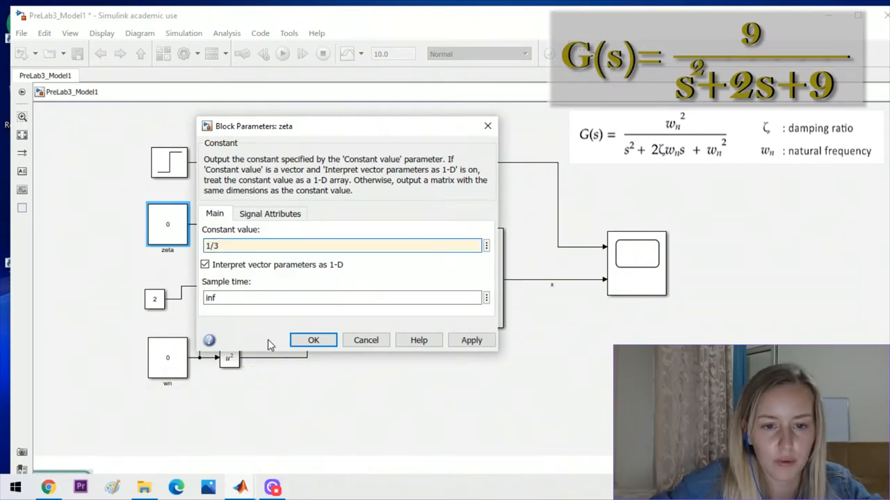
double_click(167, 358)
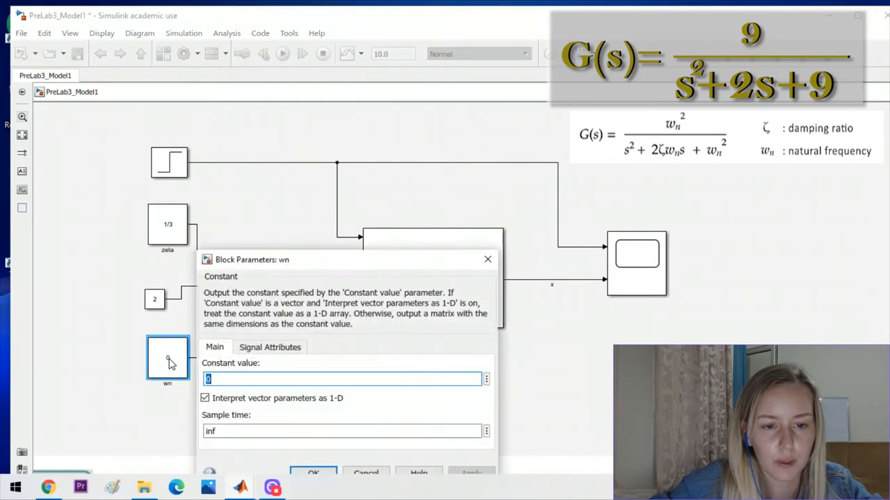
type("3")
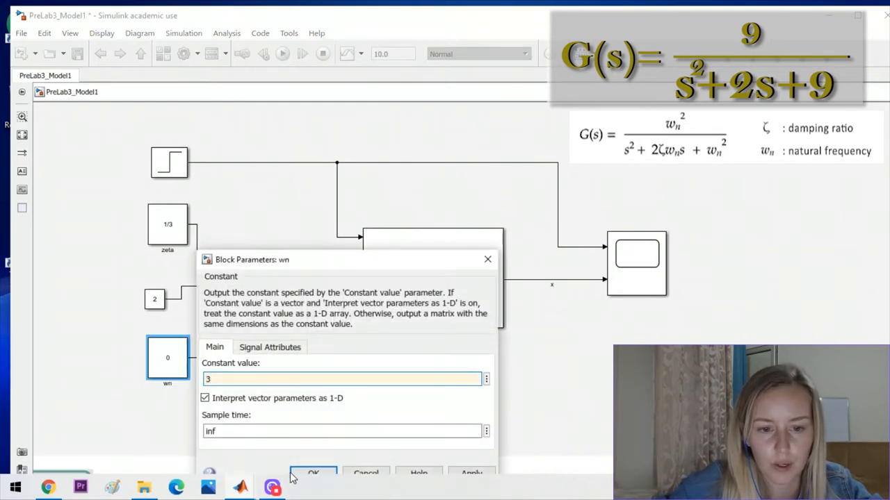
left_click(313, 473)
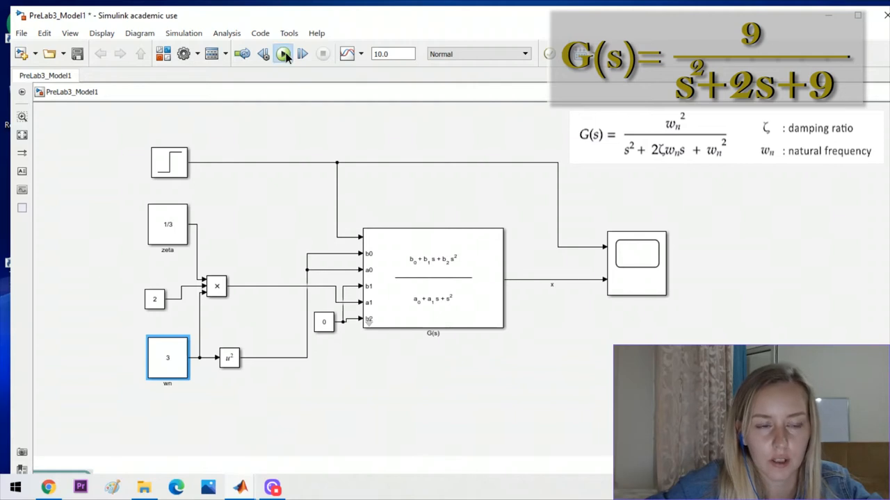
left_click(636, 263)
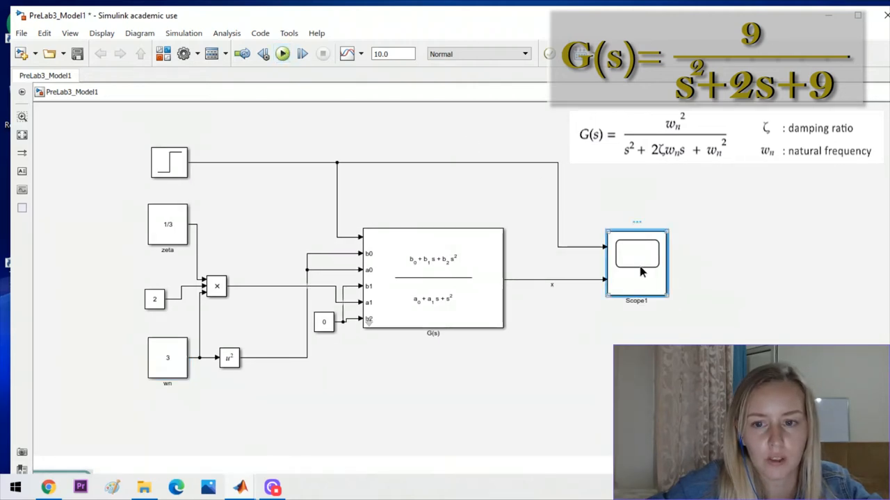
double_click(636, 263)
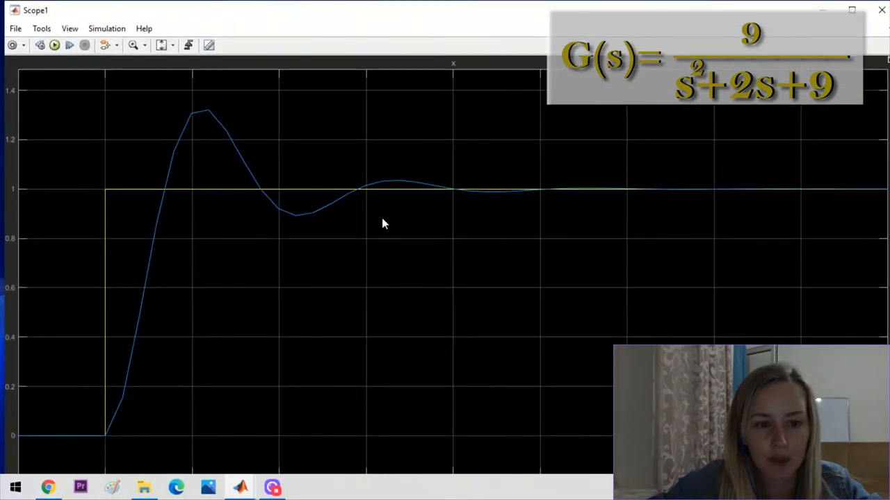
mouse_move(316, 221)
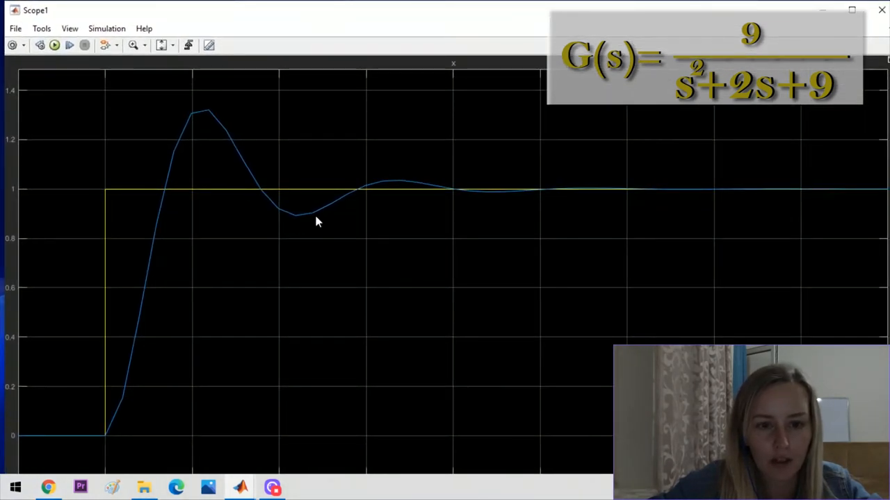
mouse_move(628, 193)
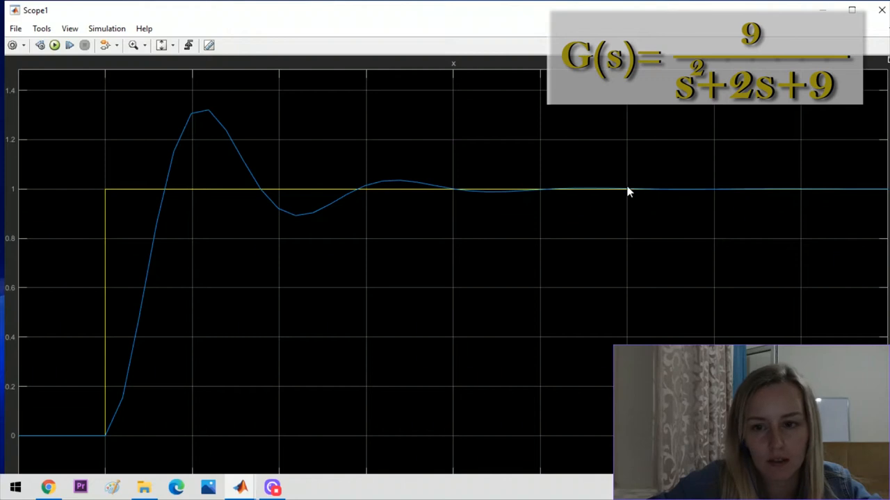
mouse_move(517, 210)
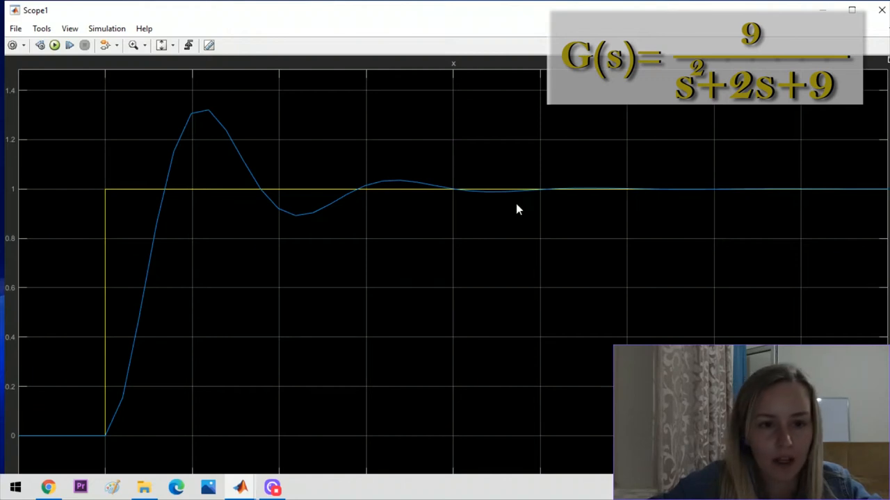
mouse_move(111, 206)
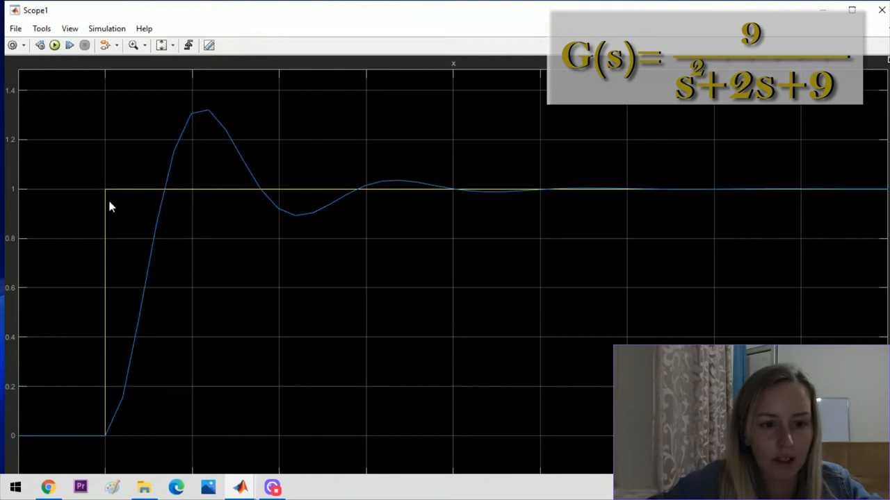
mouse_move(604, 177)
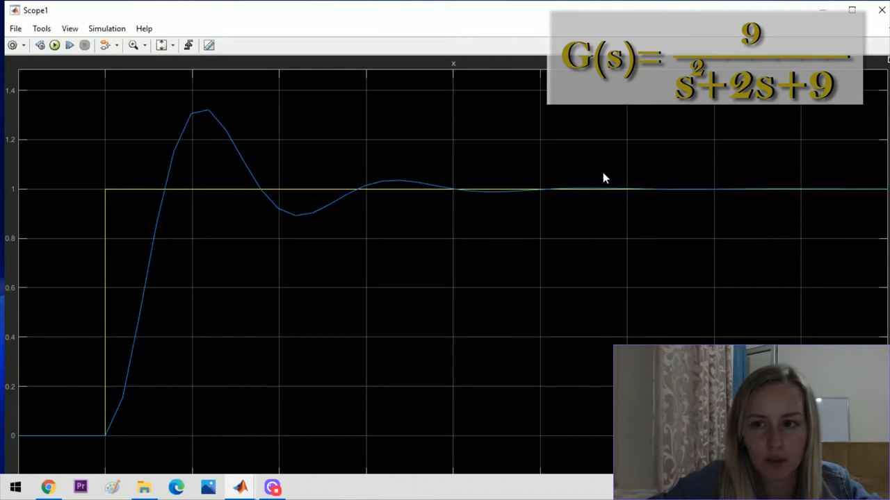
mouse_move(812, 22)
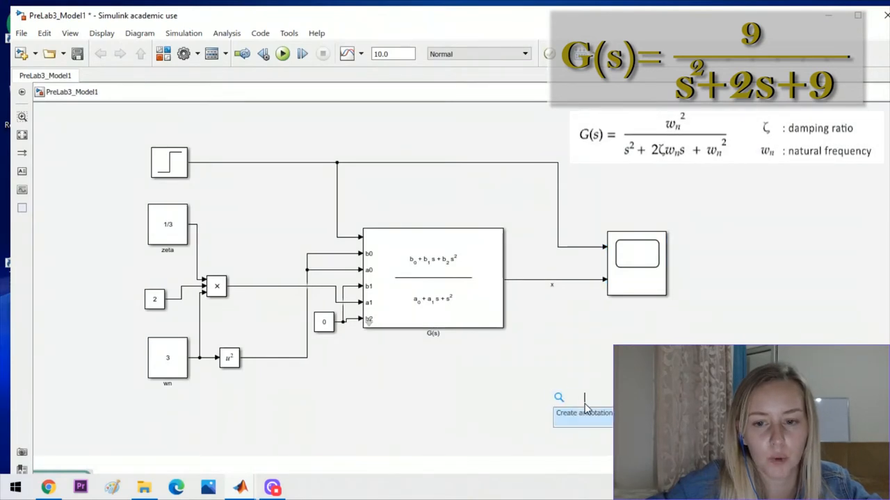
- Insert a Pole-Zero Plot block and begin adding linearization points from the model
type("p")
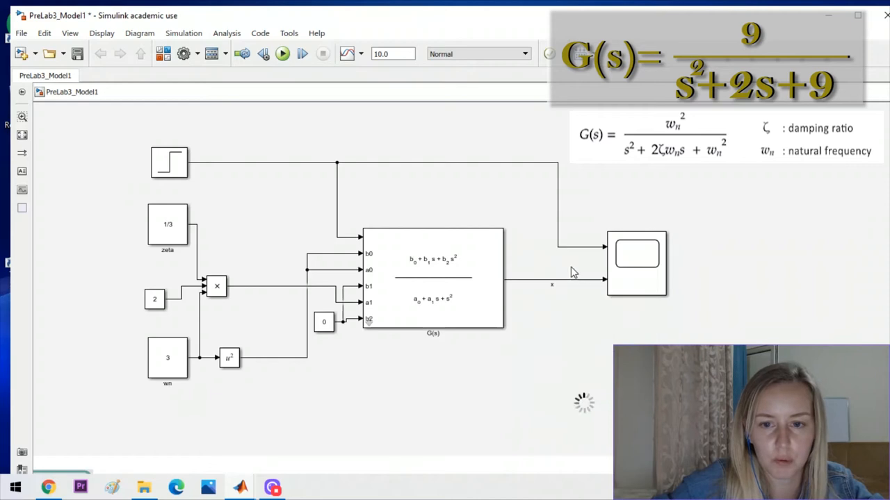
double_click(638, 263)
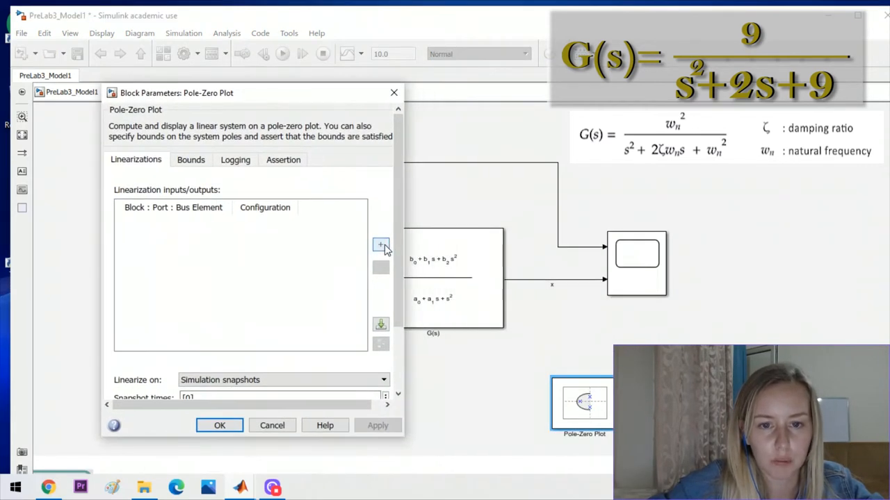
left_click(380, 244)
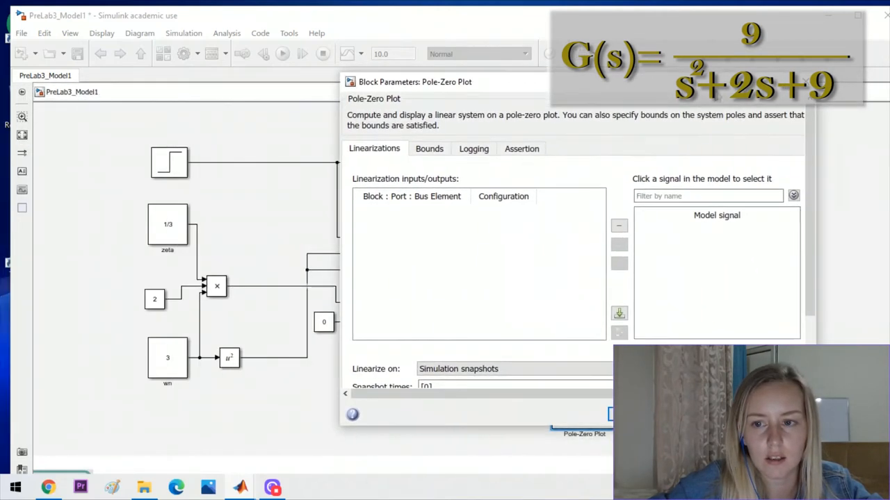
mouse_move(793, 196)
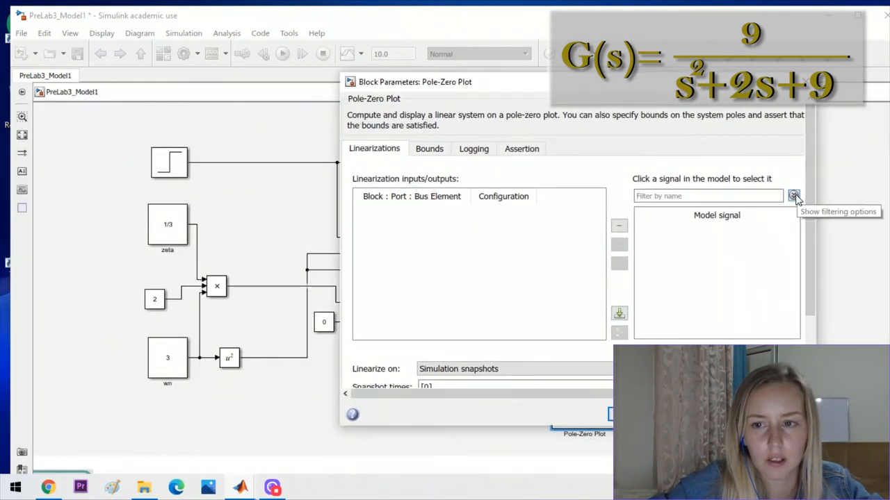
left_click(793, 196)
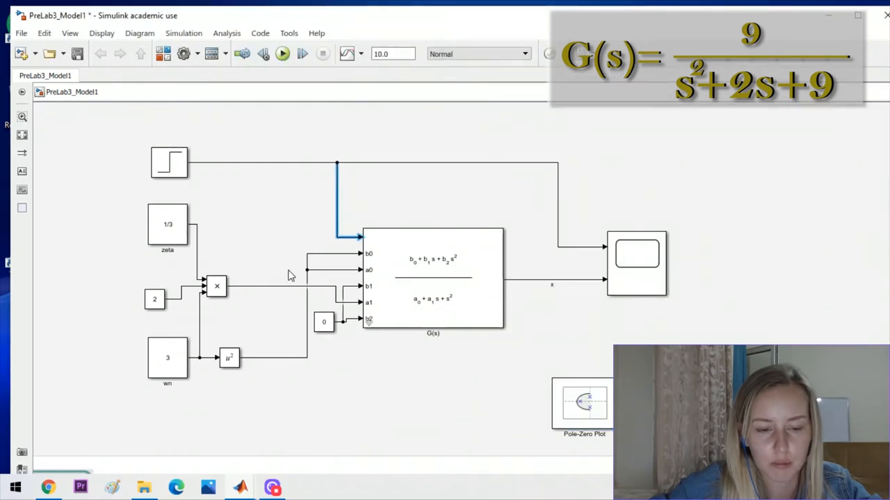
- Make Step:1 the open-loop input and G(s):1 the open-loop output, then apply
double_click(584, 403)
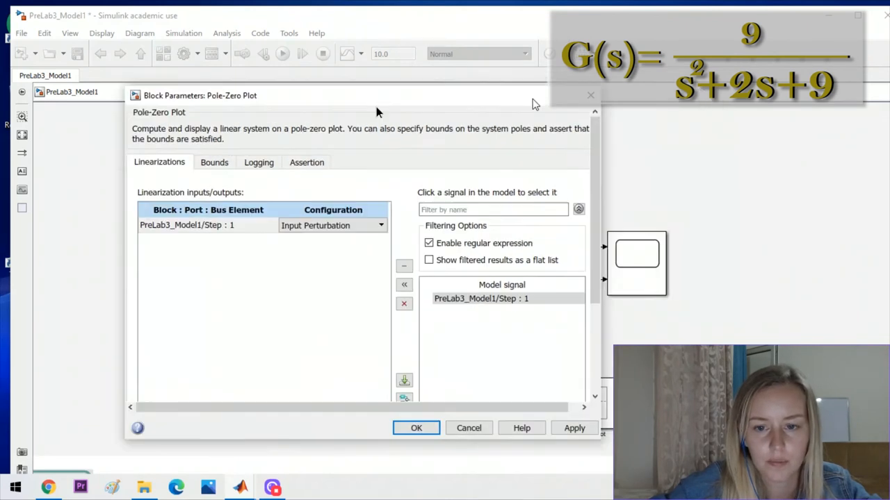
left_click_drag(375, 95, 201, 102)
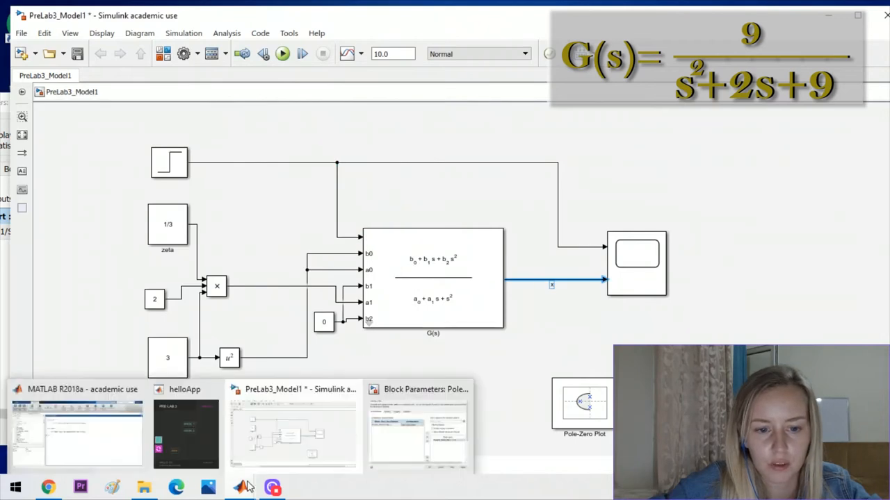
left_click(417, 428)
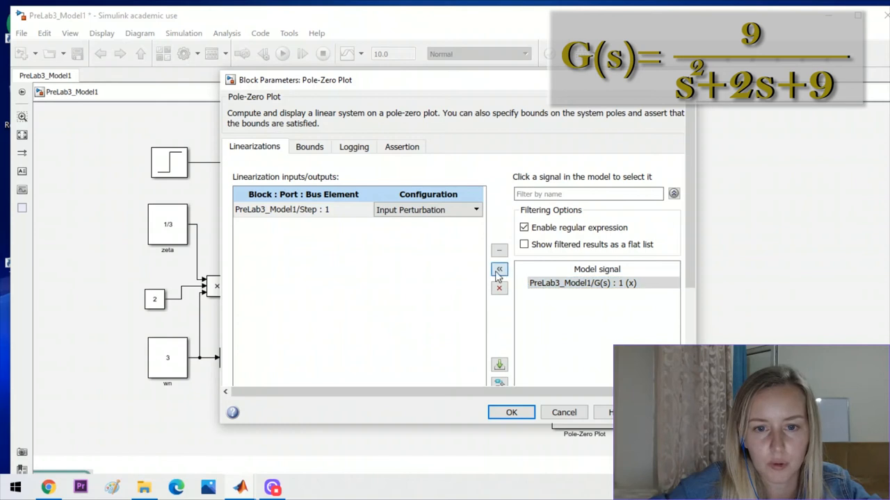
left_click(475, 209)
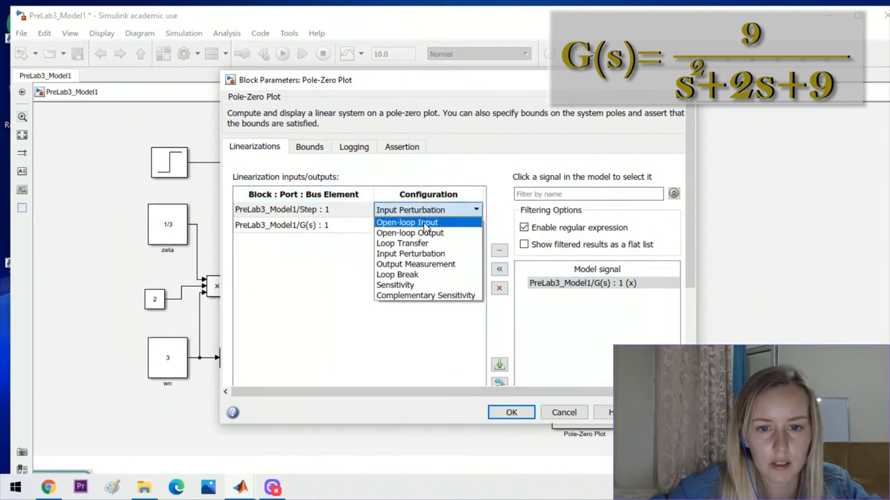
left_click(407, 223)
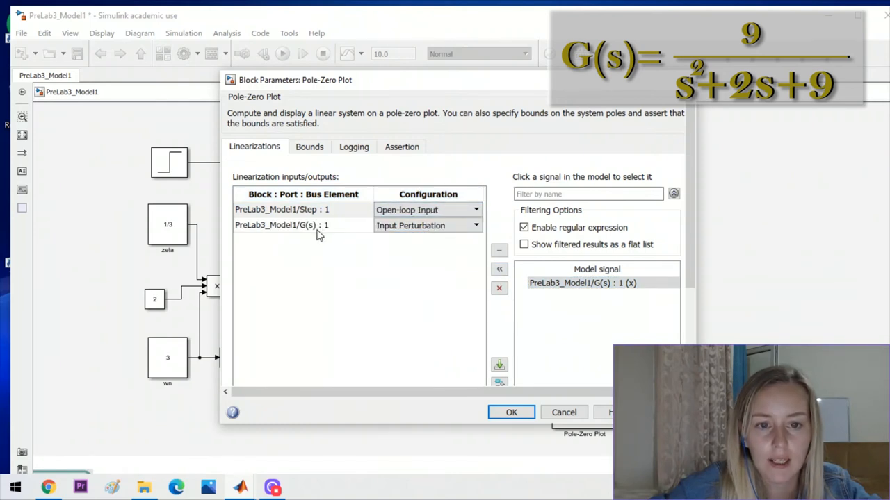
left_click(476, 225)
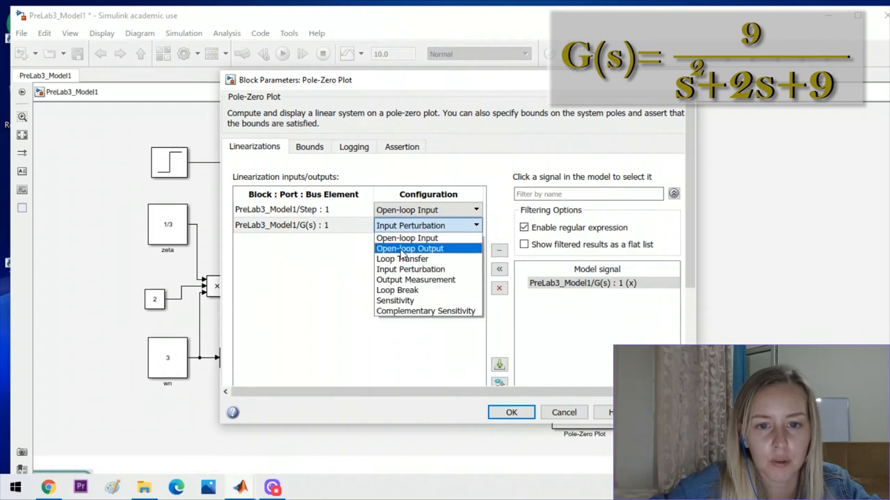
left_click(409, 249)
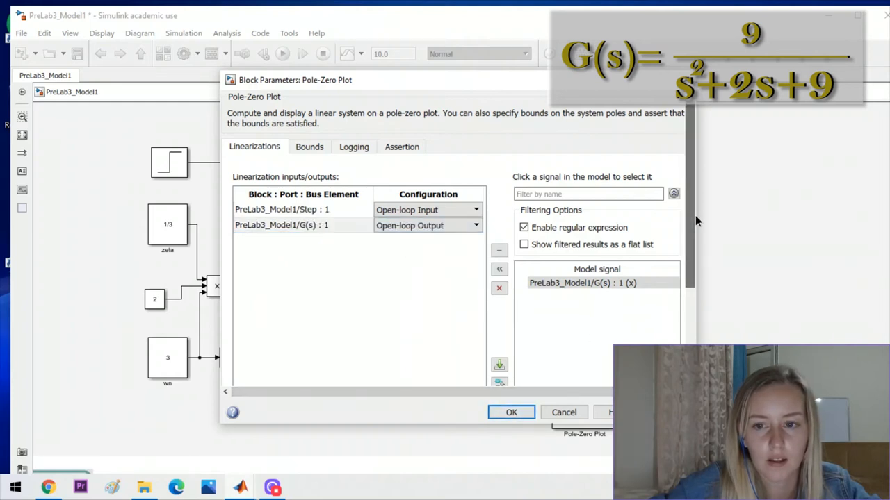
scroll("down", 3)
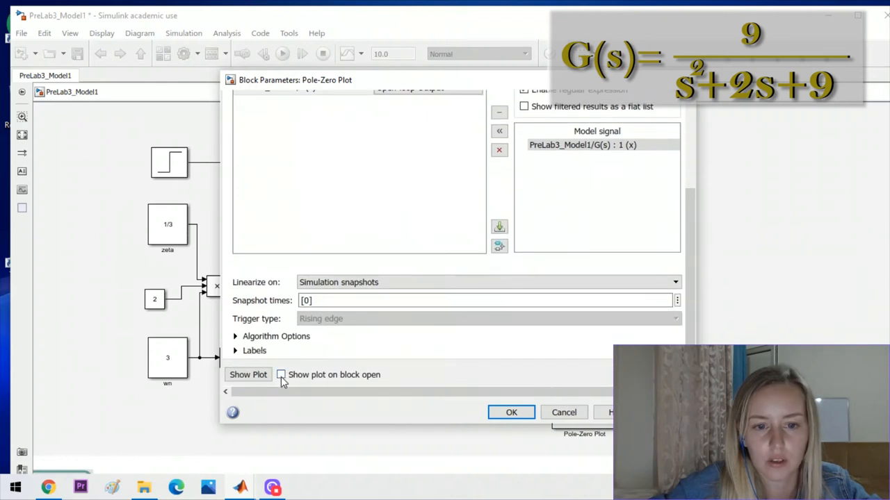
left_click(511, 413)
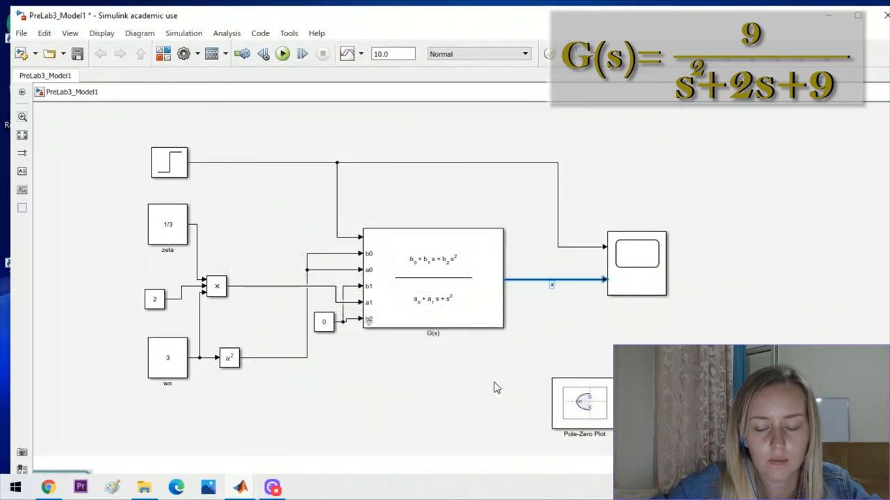
- Run the Pole-Zero Plot showing poles near −1 ± 2.8j, then close the map
left_click(283, 54)
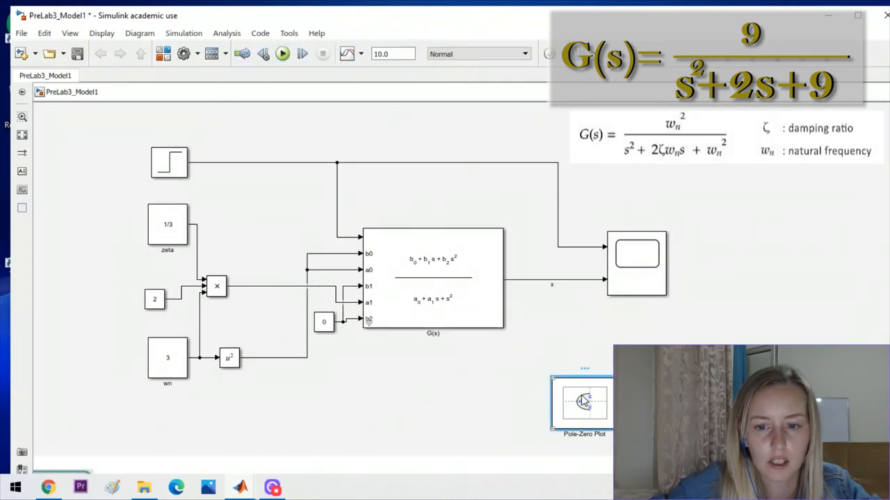
double_click(585, 402)
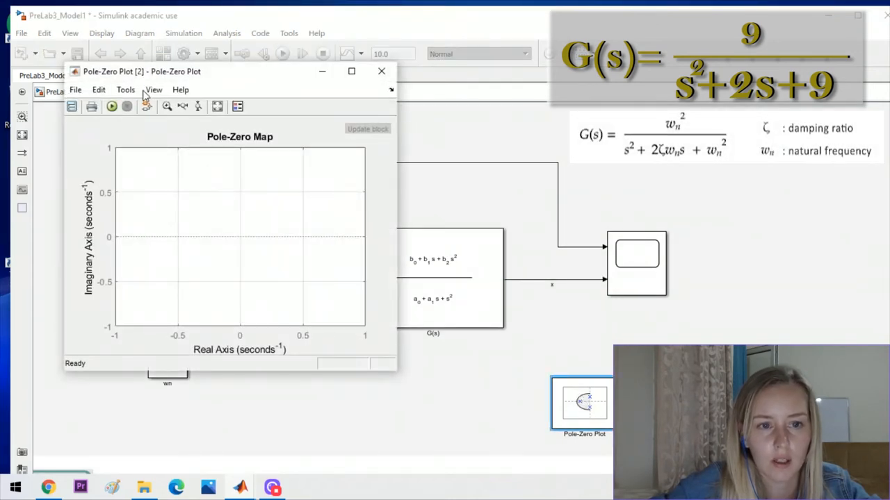
left_click(112, 107)
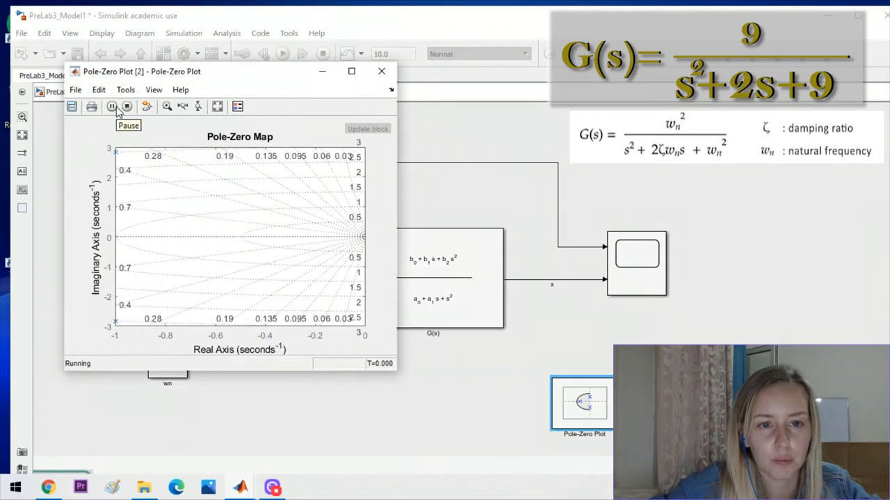
left_click(127, 106)
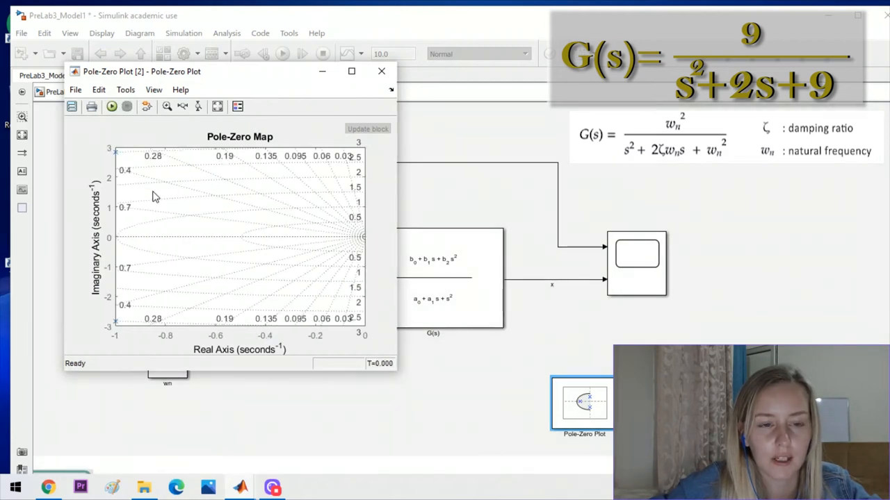
mouse_move(118, 311)
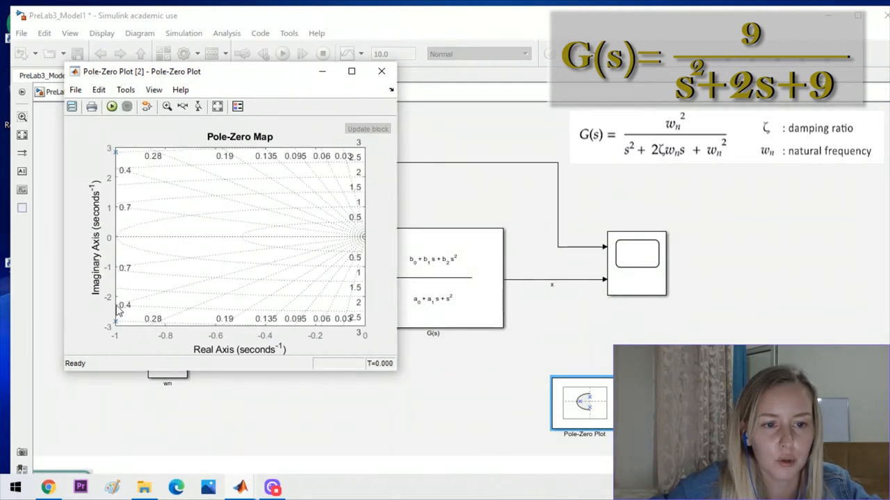
mouse_move(259, 384)
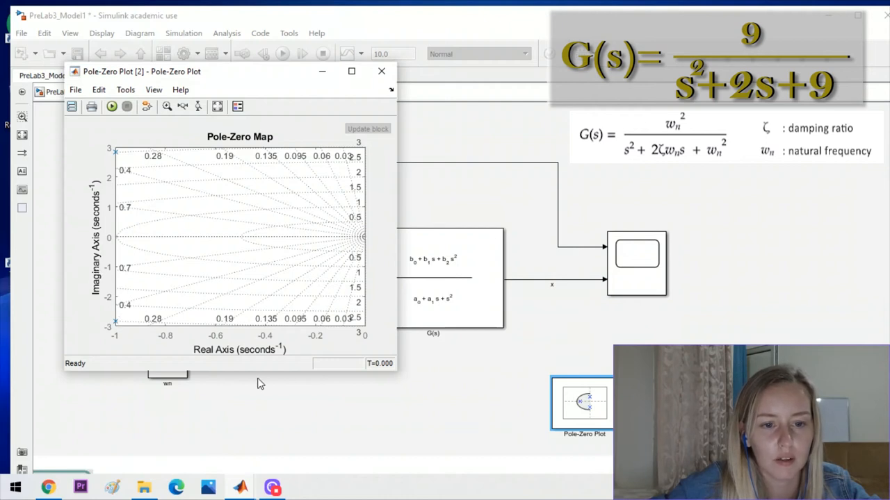
mouse_move(197, 365)
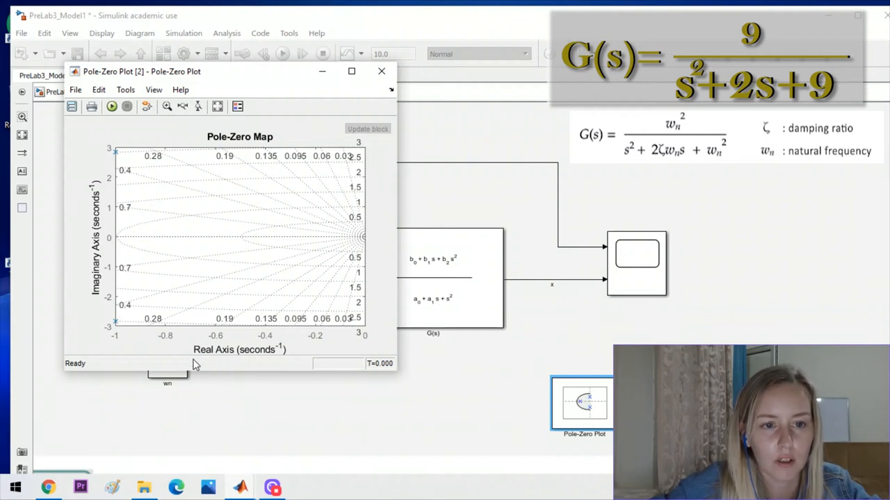
mouse_move(153, 346)
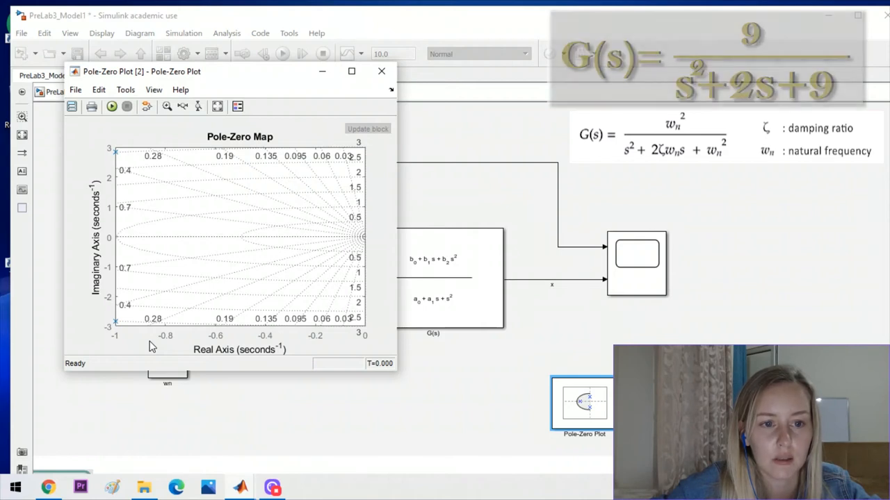
left_click(381, 71)
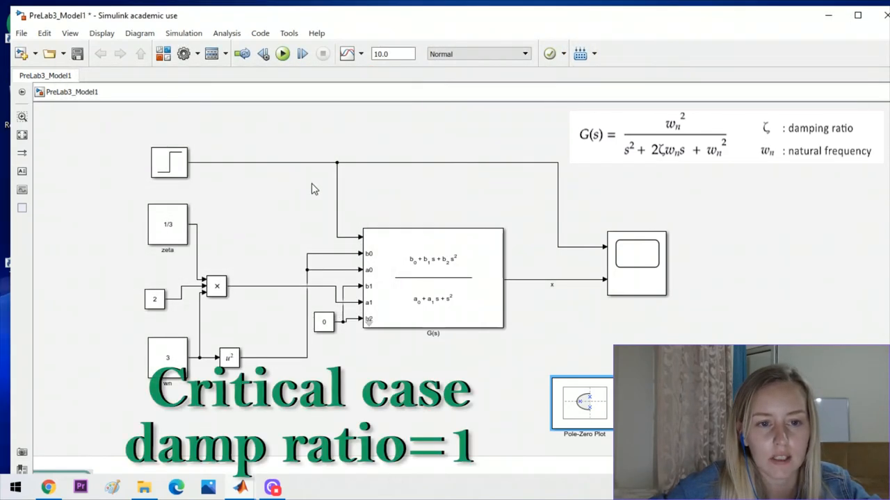
mouse_move(281, 200)
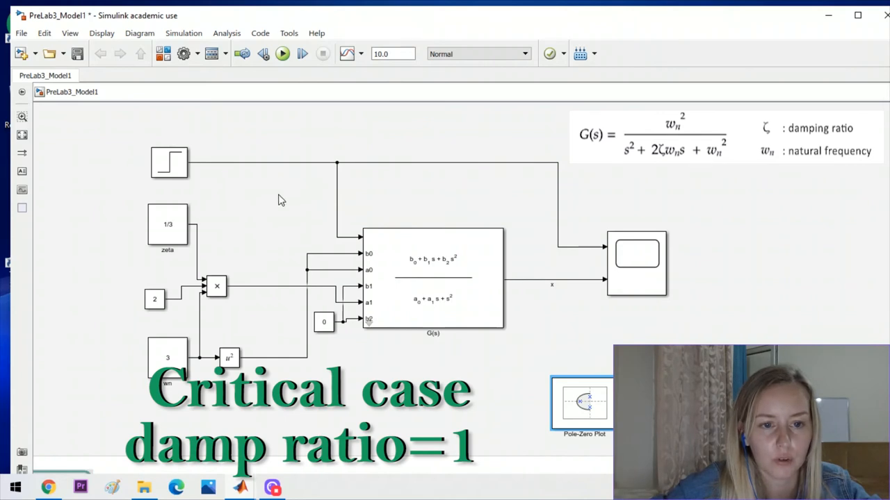
- Change the zeta constant value to 1
left_click(167, 226)
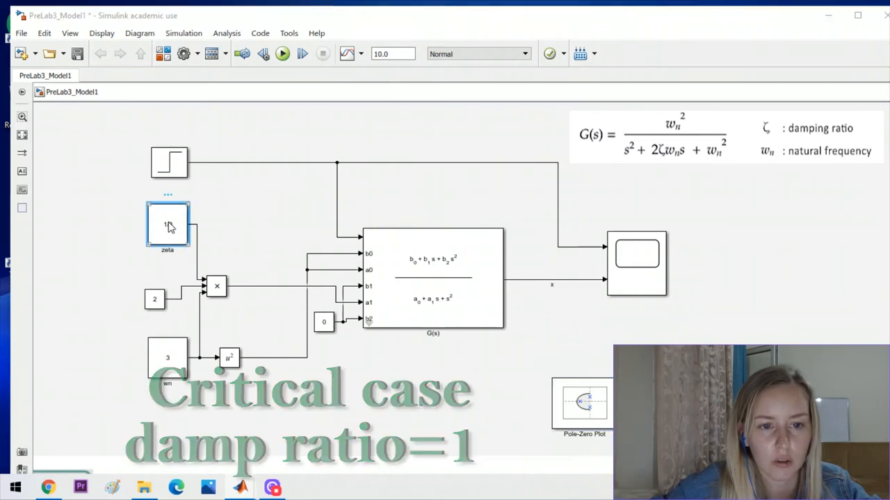
double_click(167, 223)
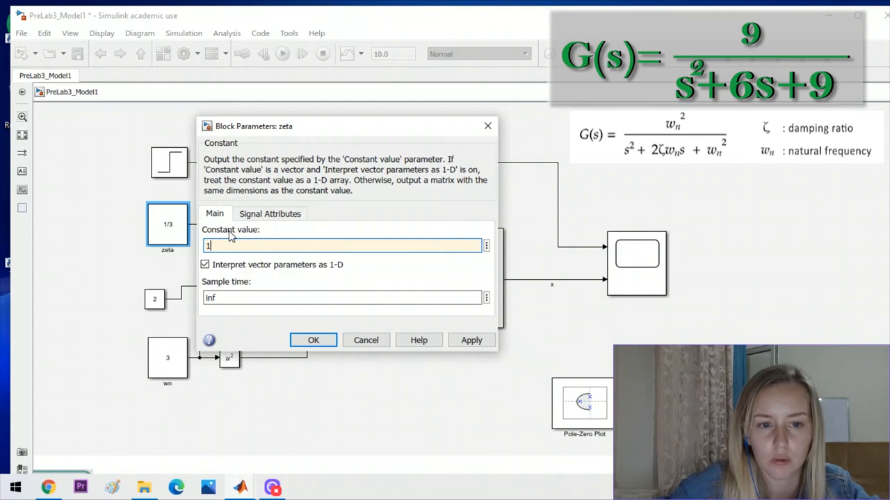
left_click(312, 340)
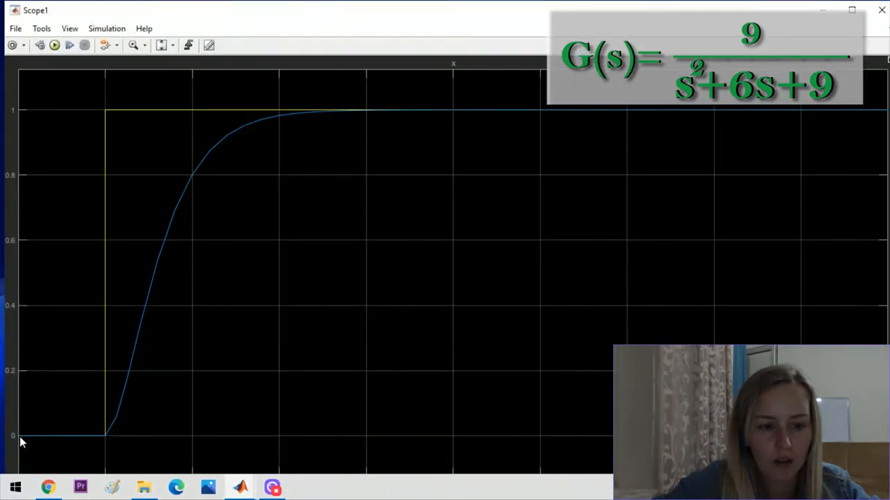
mouse_move(525, 116)
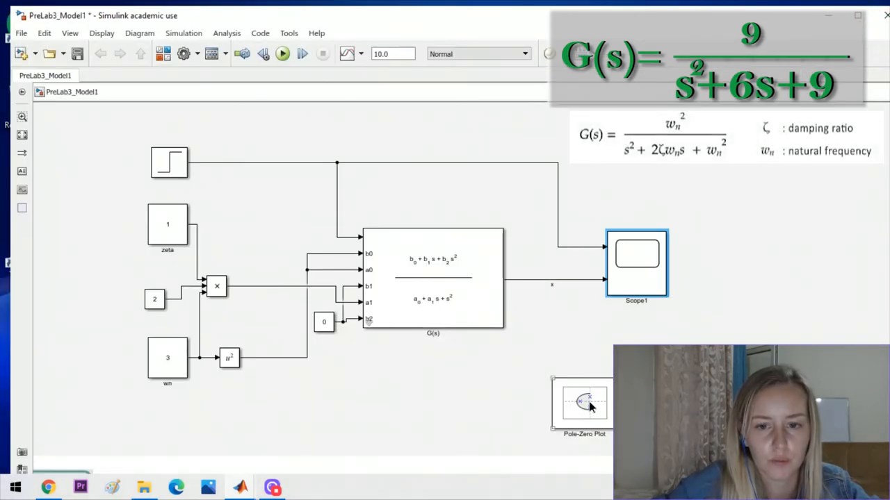
- Open the Pole-Zero Plot and run it to show the repeated pole at −3
double_click(585, 401)
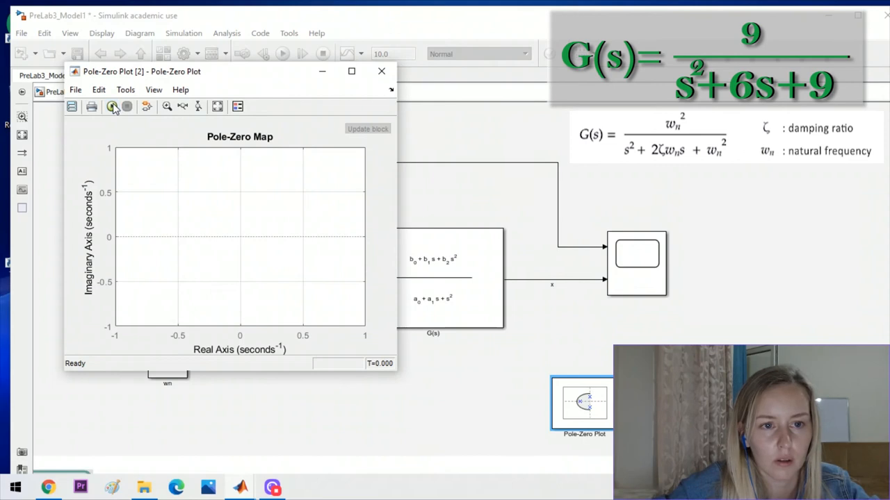
left_click(112, 106)
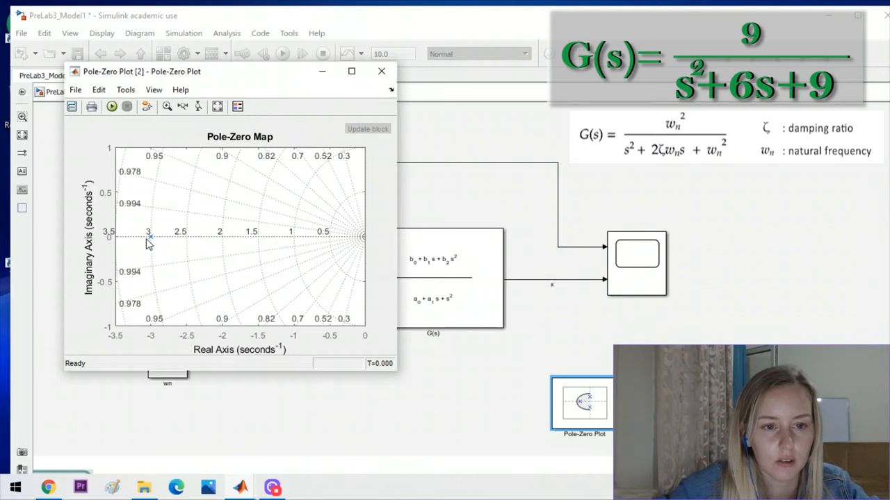
mouse_move(173, 245)
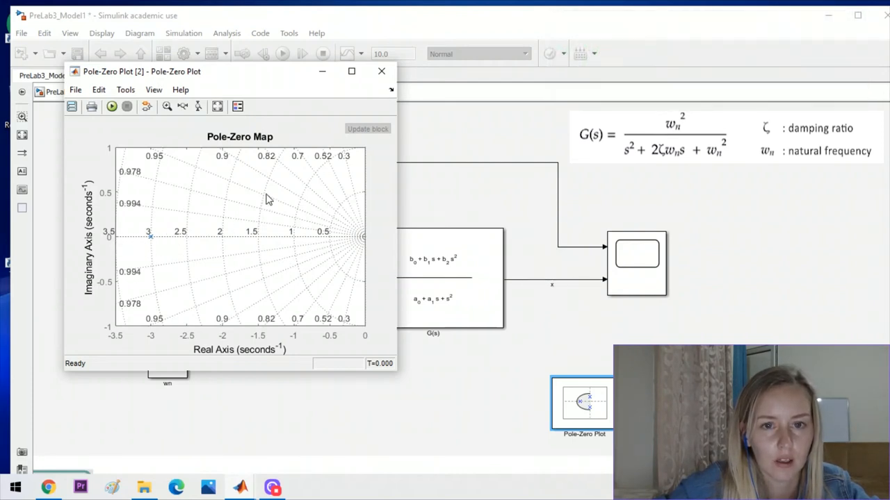
- Close the pole-zero map, set zeta to 2, and open Scope1
left_click(381, 71)
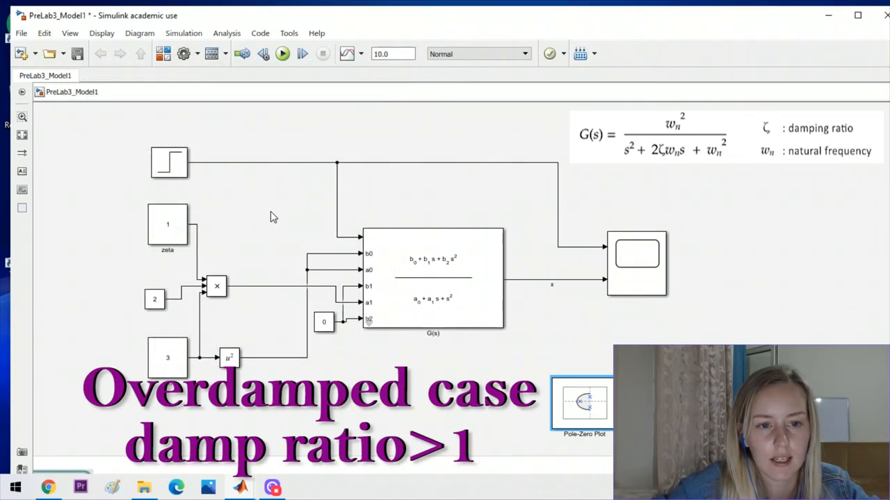
left_click(167, 226)
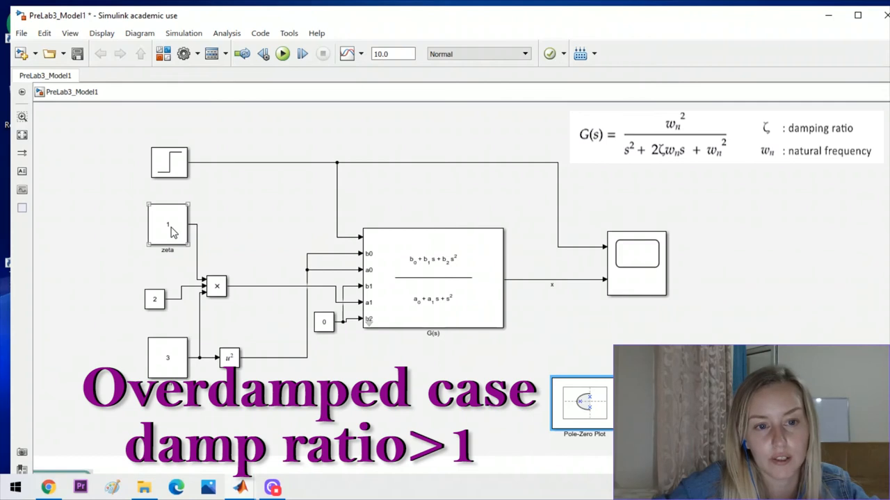
double_click(167, 226)
type("2")
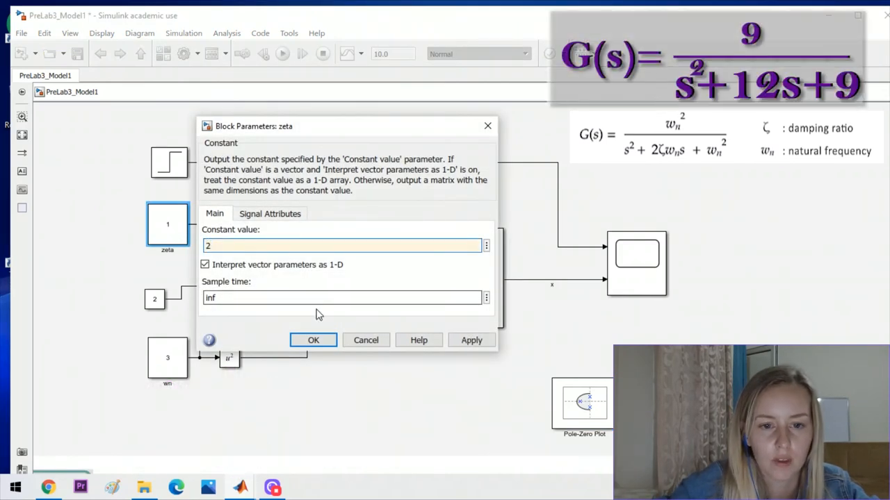
left_click(313, 340)
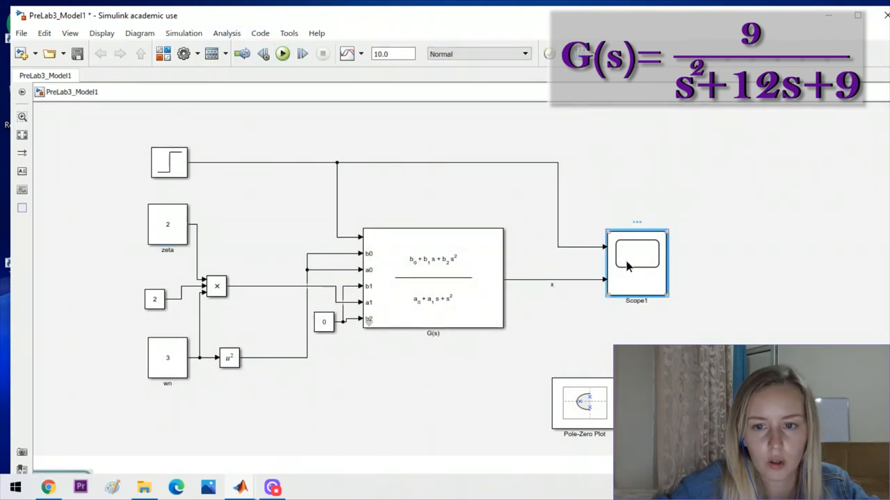
double_click(636, 263)
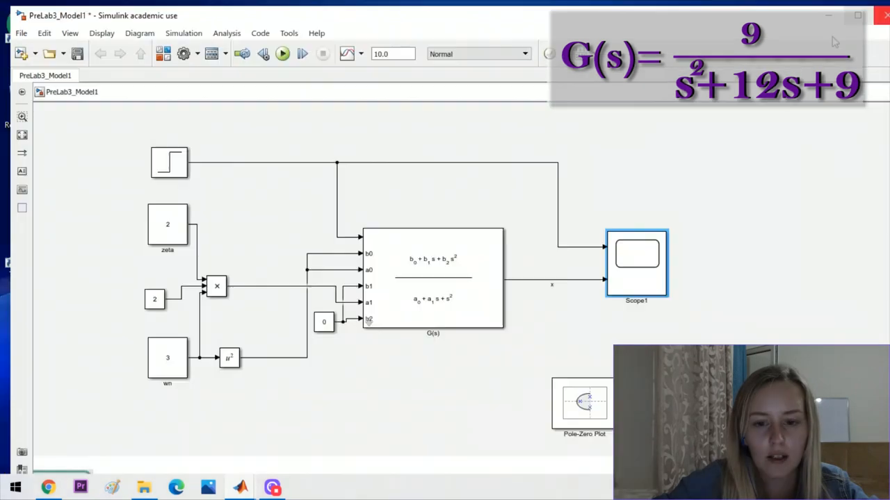
double_click(584, 404)
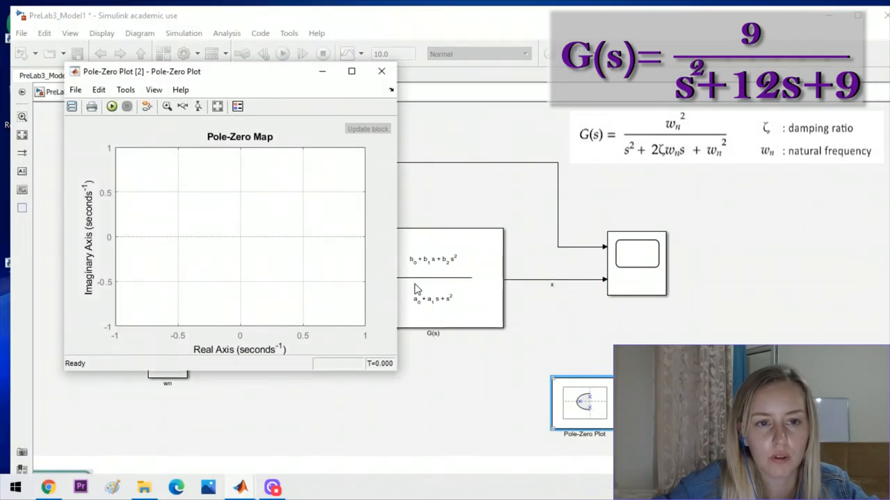
left_click(112, 106)
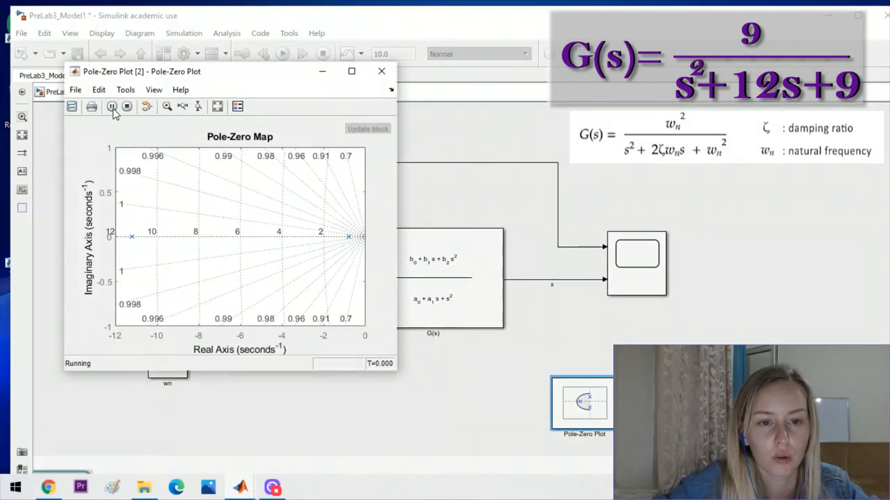
left_click(112, 106)
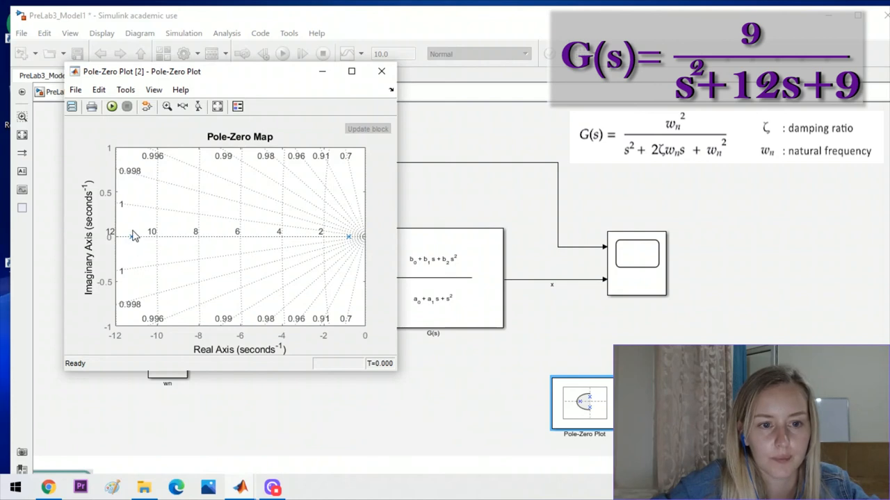
mouse_move(135, 242)
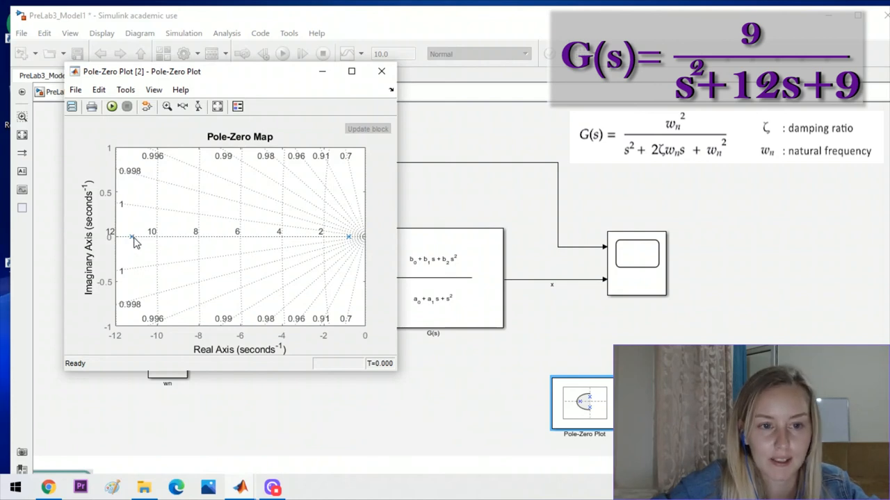
mouse_move(350, 245)
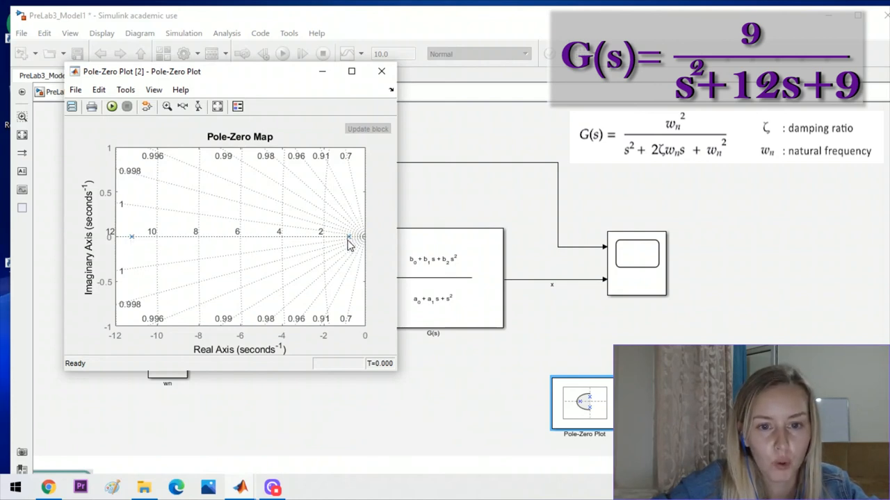
mouse_move(118, 250)
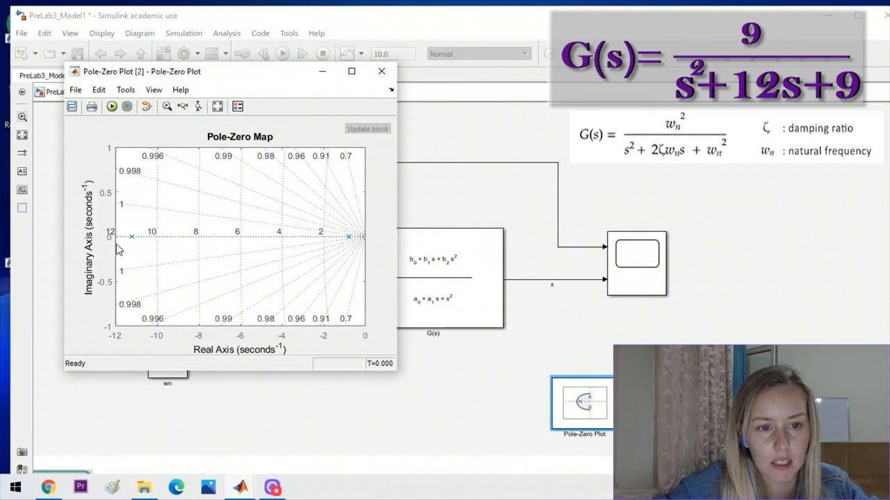
mouse_move(231, 242)
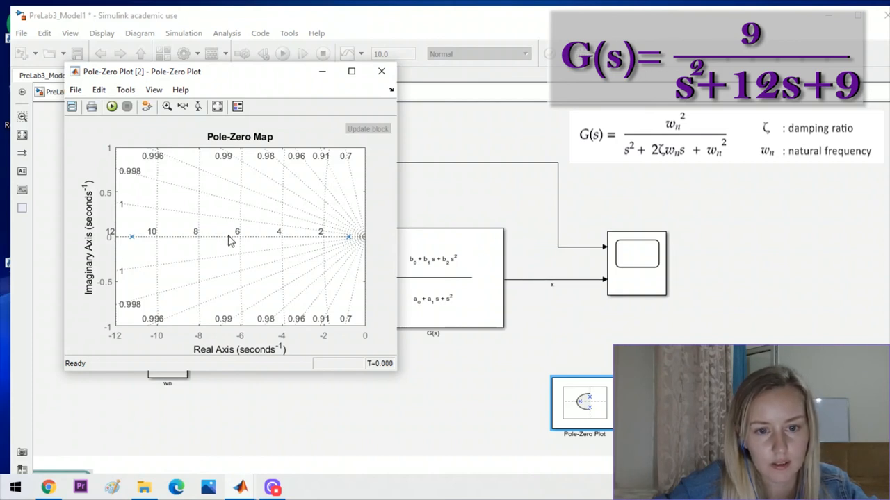
mouse_move(255, 256)
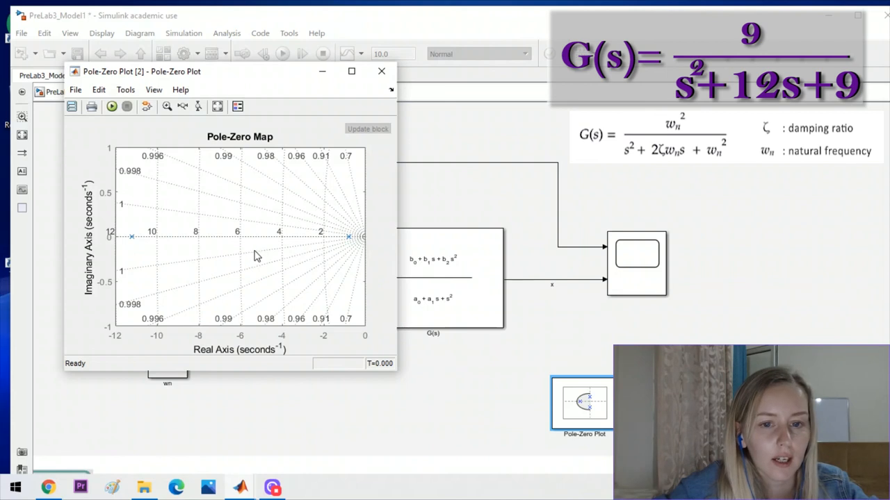
mouse_move(243, 304)
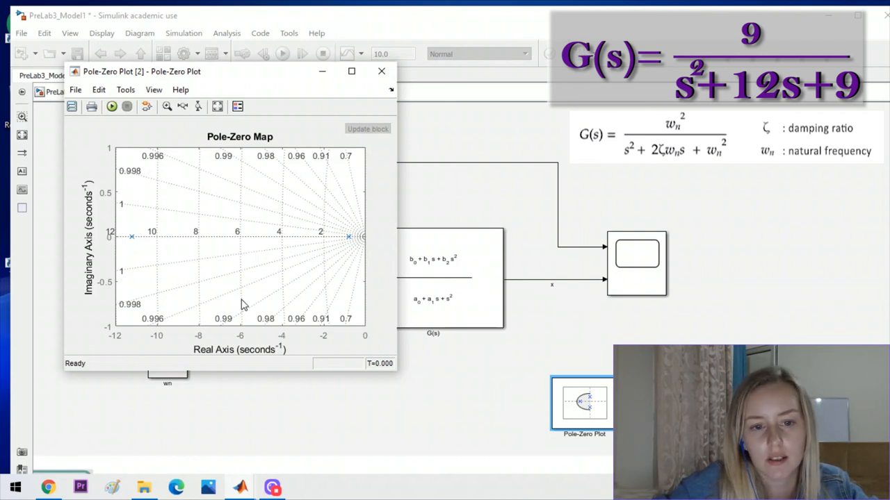
mouse_move(316, 346)
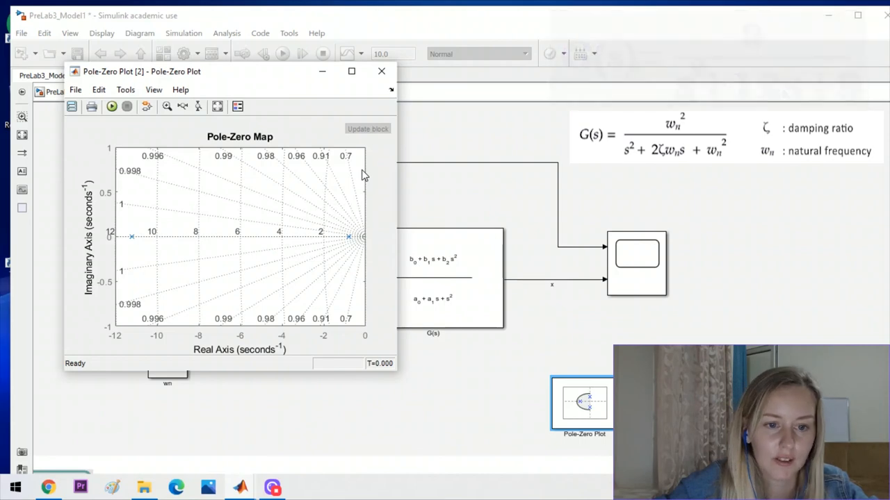
left_click(380, 71)
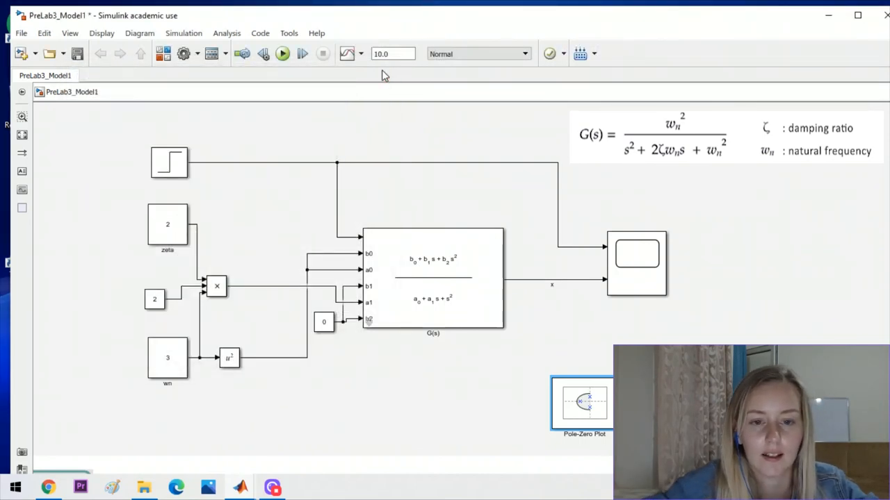